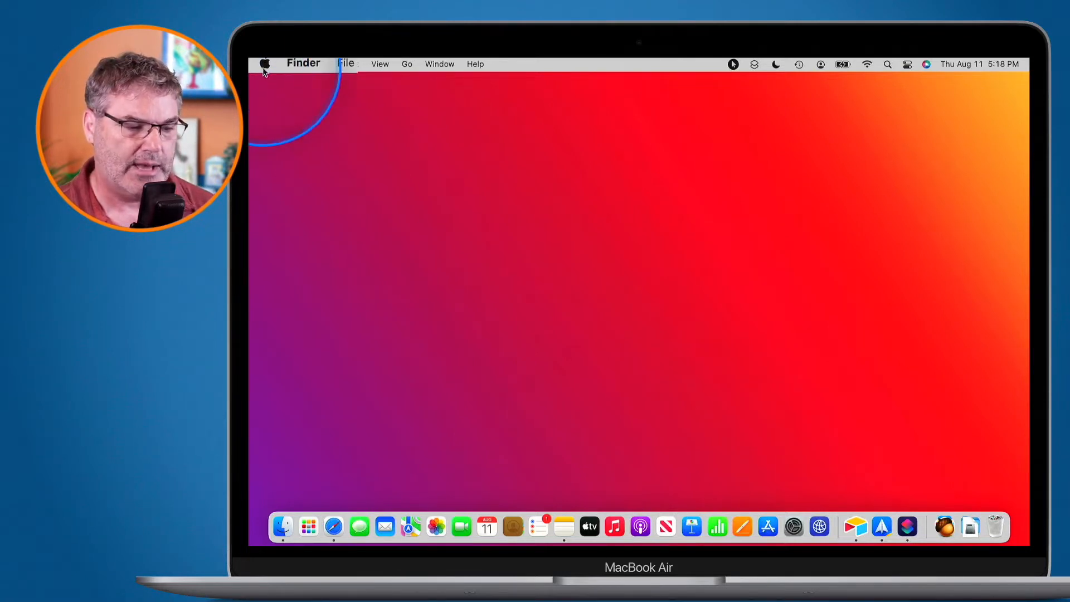
Open System Preferences from the Apple menu.
{"action": "left_click", "coordinate": [265, 62]}
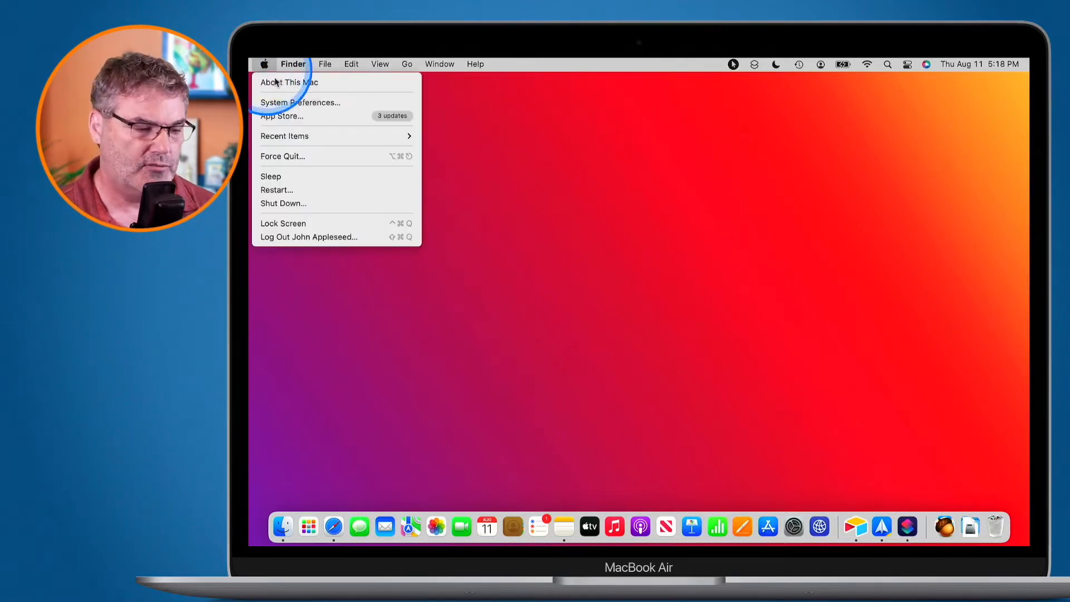
{"action": "mouse_move", "coordinate": [292, 105]}
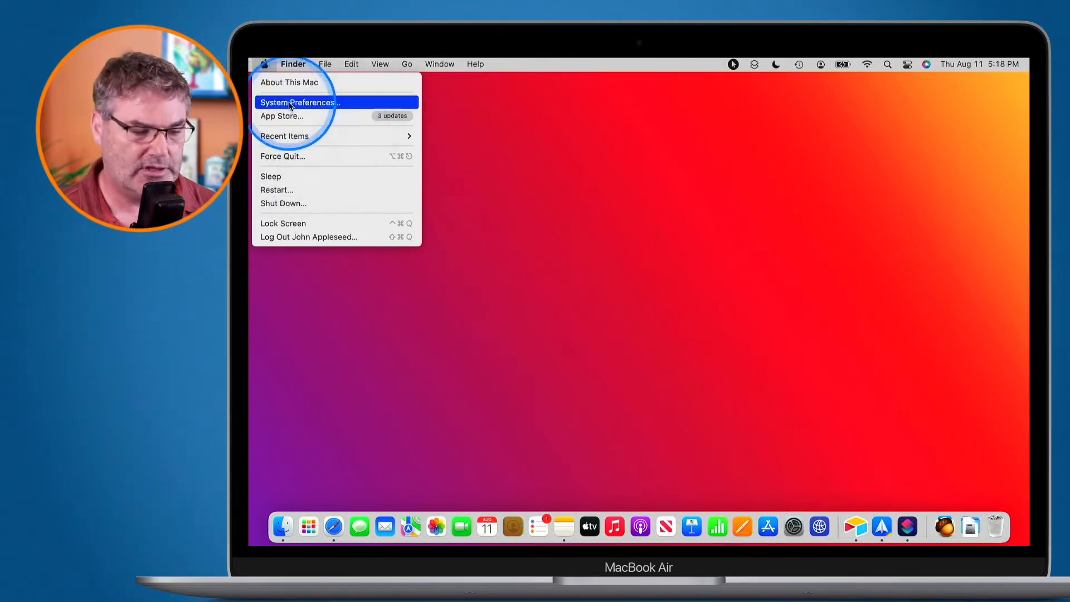
{"action": "left_click", "coordinate": [298, 102]}
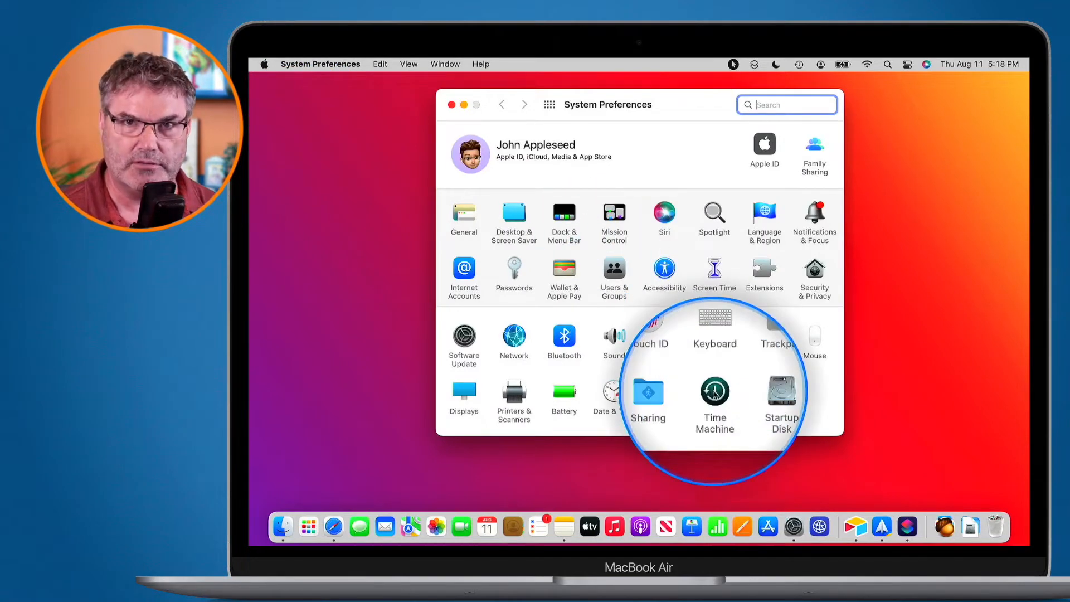
Review the backup disks in the Time Machine pane, then close System Preferences.
{"action": "left_click", "coordinate": [715, 390]}
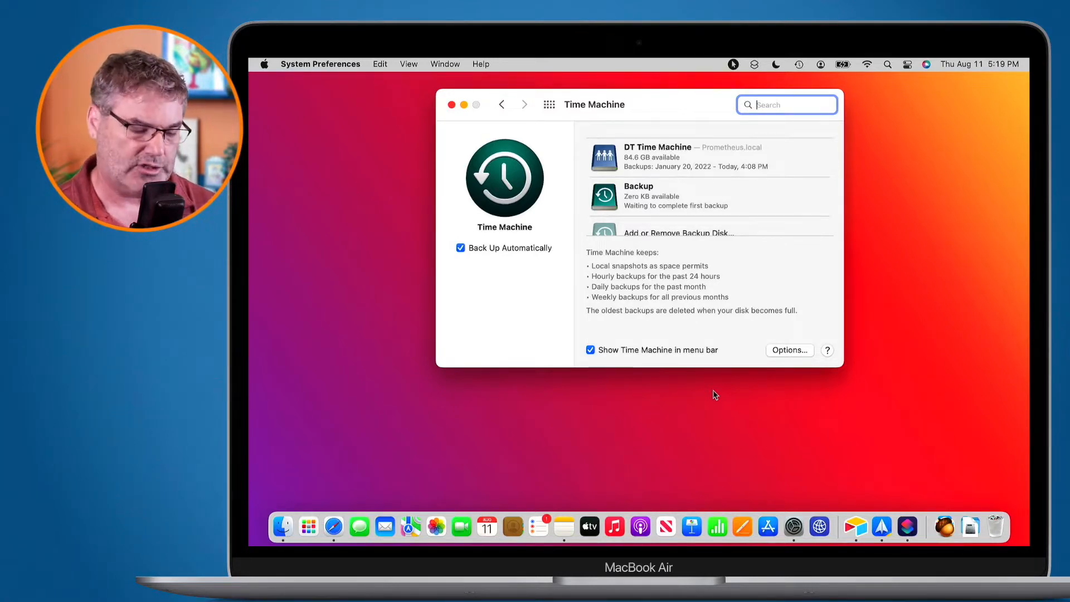
{"action": "left_click", "coordinate": [452, 104]}
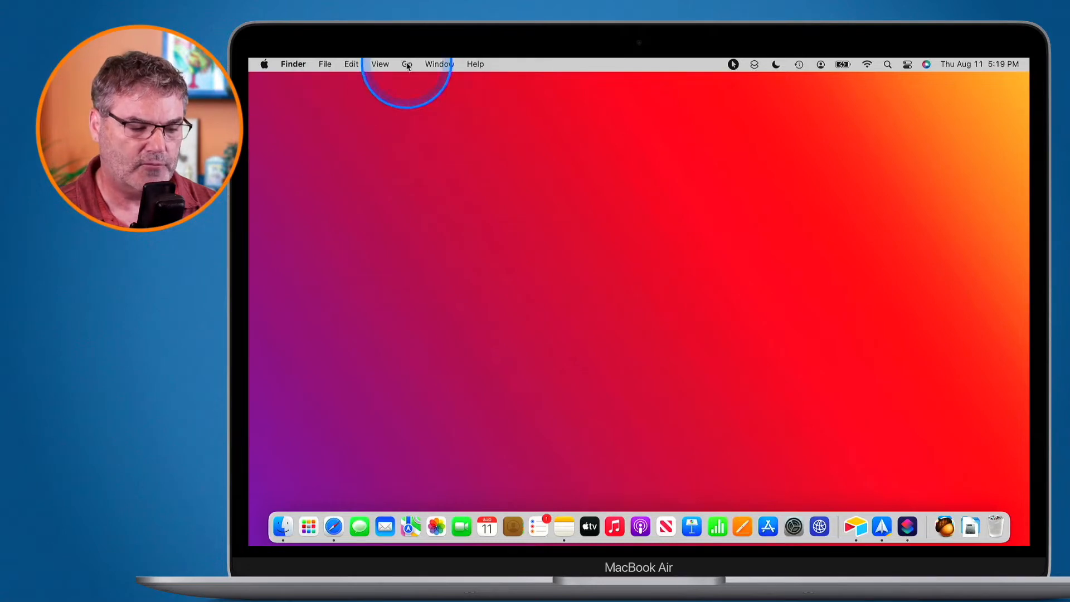
Go to the home folder's Pictures folder and select Photos Library.photoslibrary.
{"action": "left_click", "coordinate": [407, 64]}
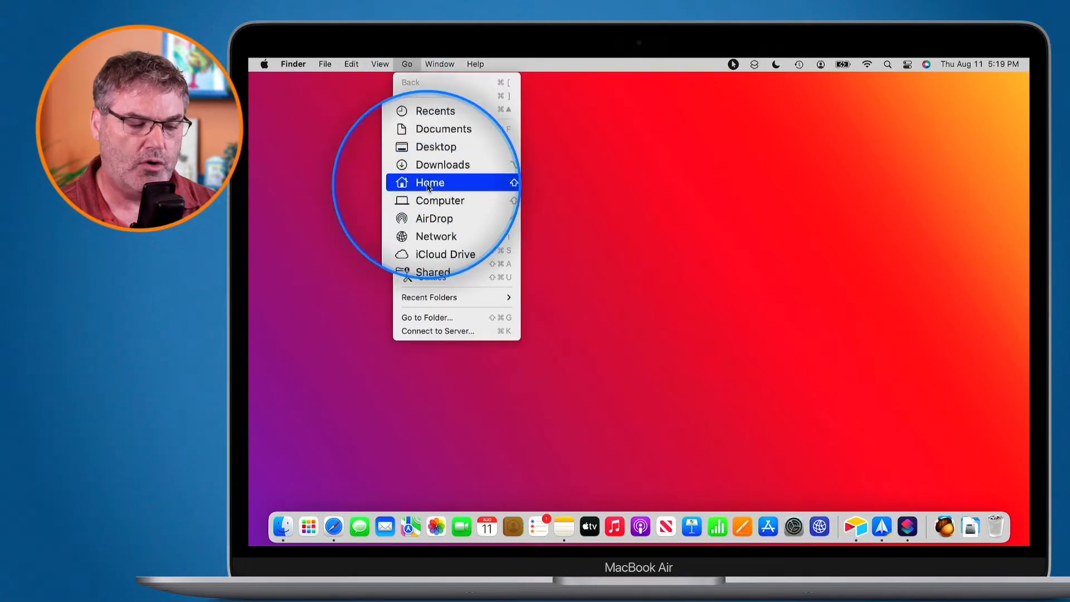
{"action": "left_click", "coordinate": [429, 182]}
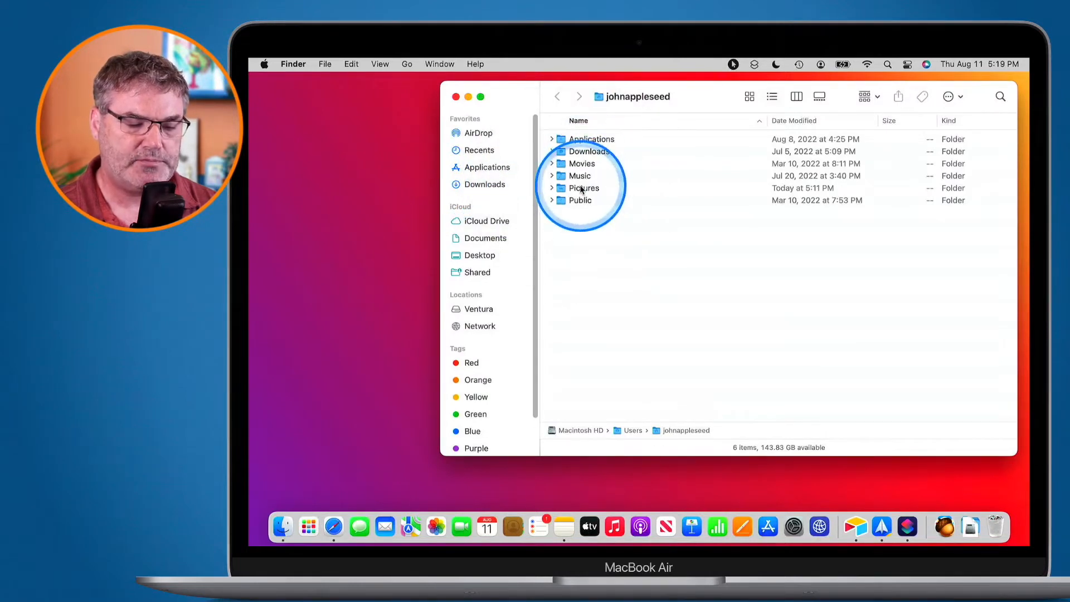
{"action": "double_click", "coordinate": [584, 188]}
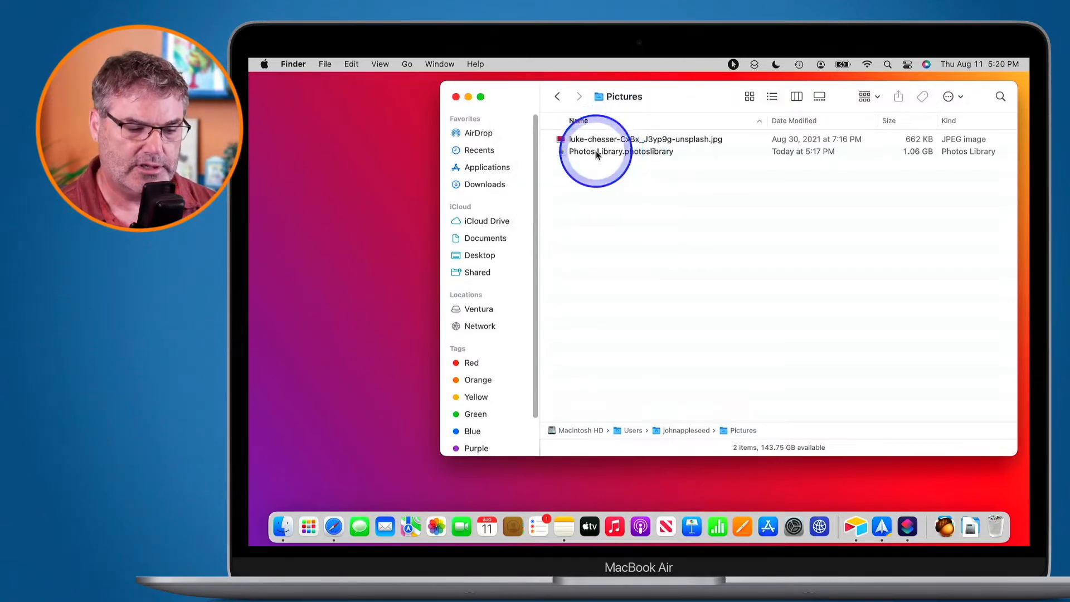
{"action": "left_click", "coordinate": [619, 151]}
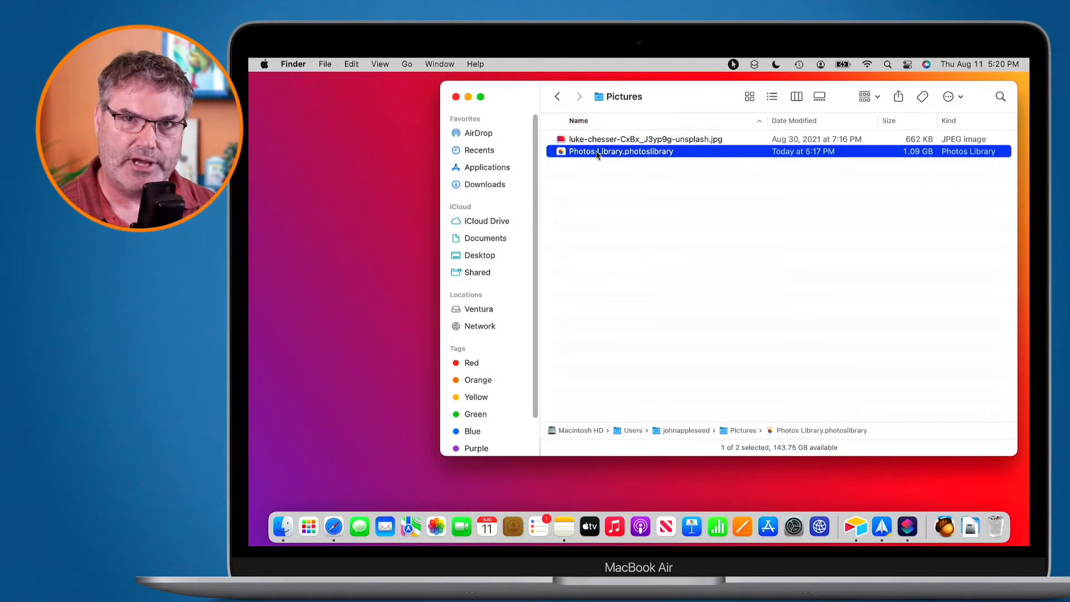
Duplicate Photos Library.photoslibrary as 'Photos Library copy' and reselect the original.
{"action": "right_click", "coordinate": [597, 152]}
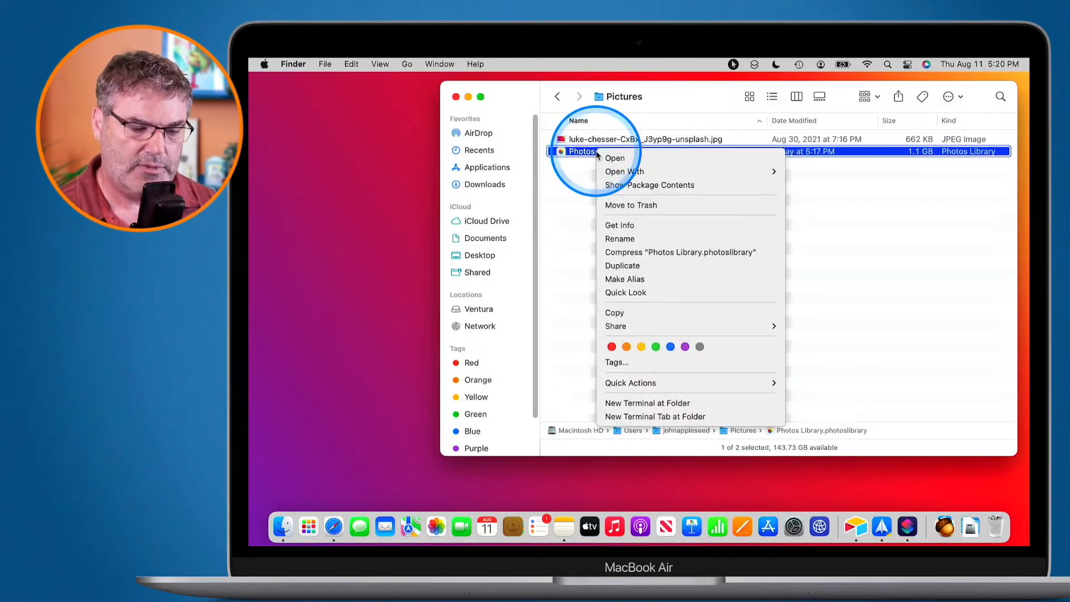
{"action": "mouse_move", "coordinate": [629, 265]}
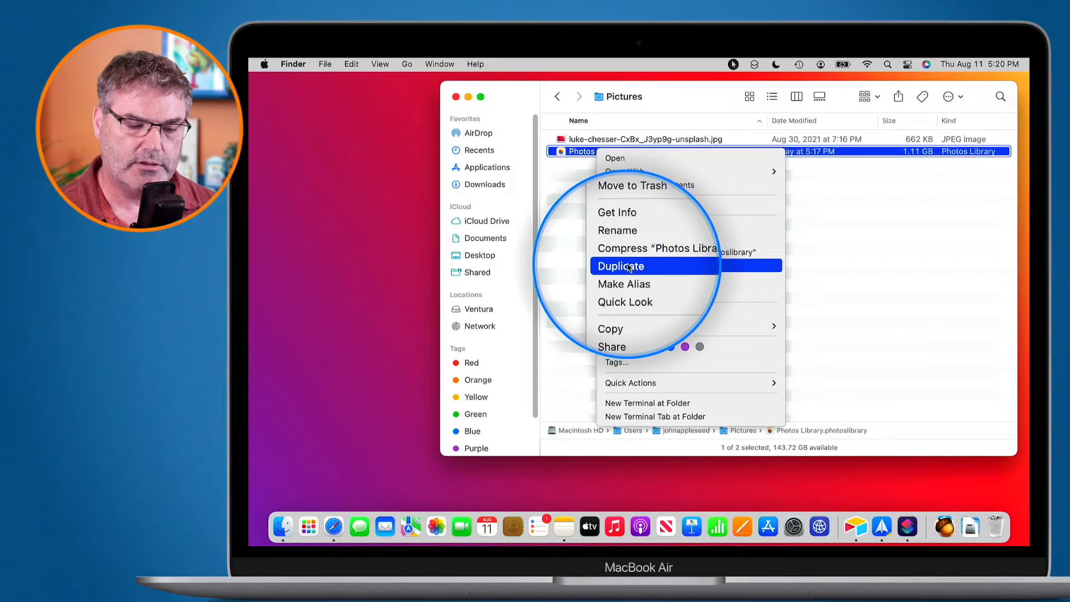
{"action": "left_click", "coordinate": [620, 266]}
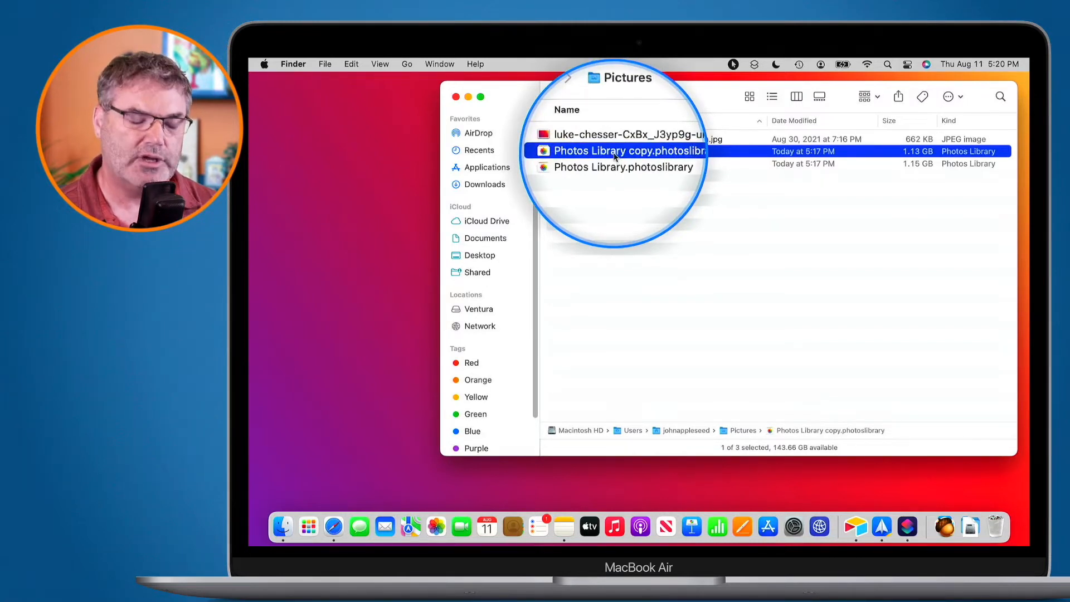
{"action": "left_click", "coordinate": [625, 164]}
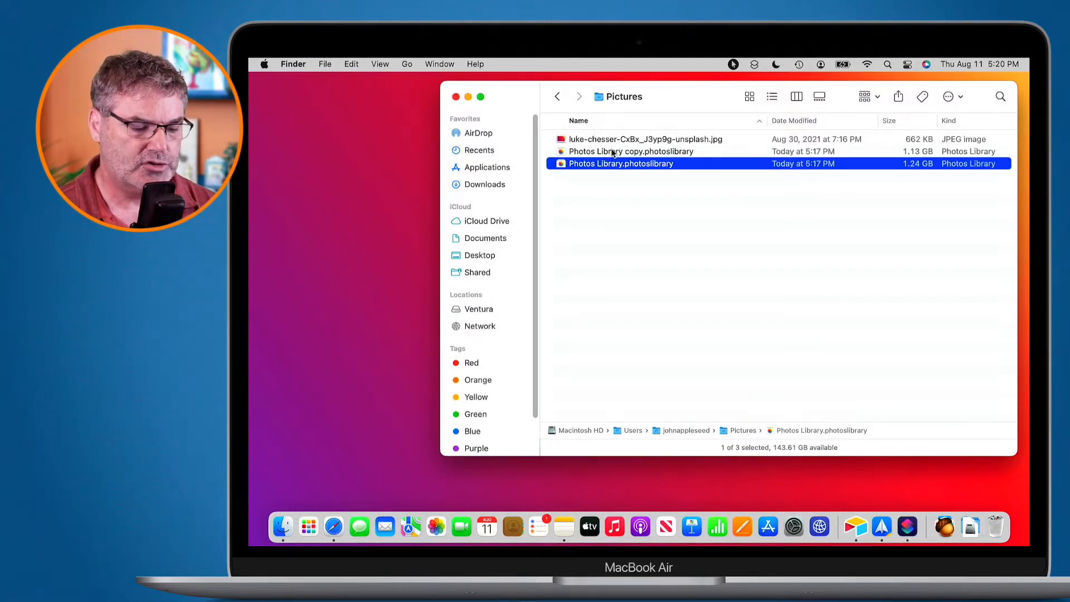
{"action": "mouse_move", "coordinate": [436, 526]}
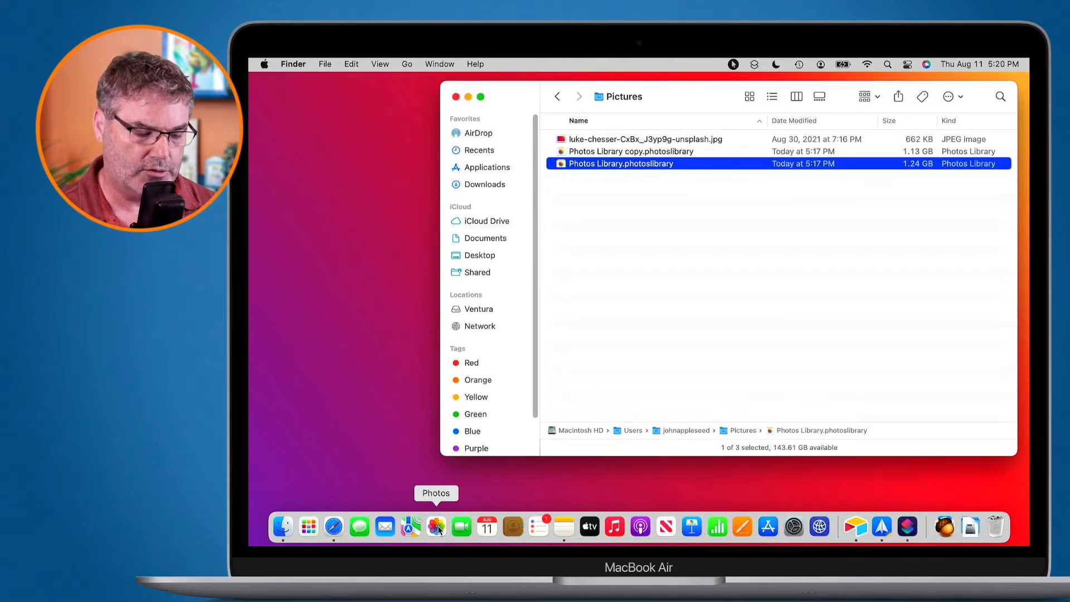
Launch Photos with Option+Command, confirm Repair, and authorize it with a password.
{"action": "left_click", "coordinate": [436, 527]}
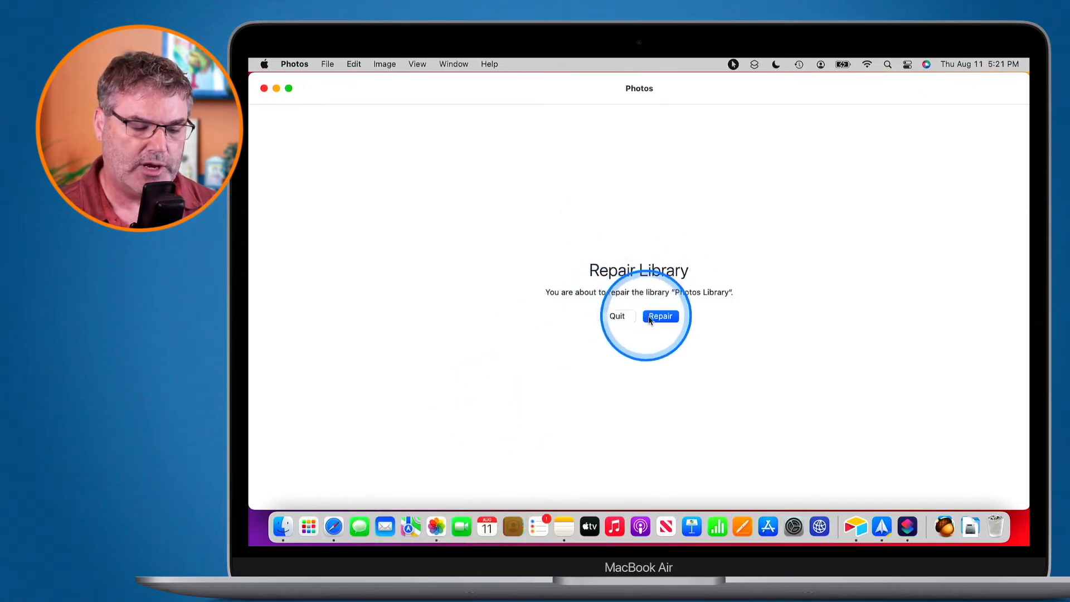
{"action": "left_click", "coordinate": [660, 316]}
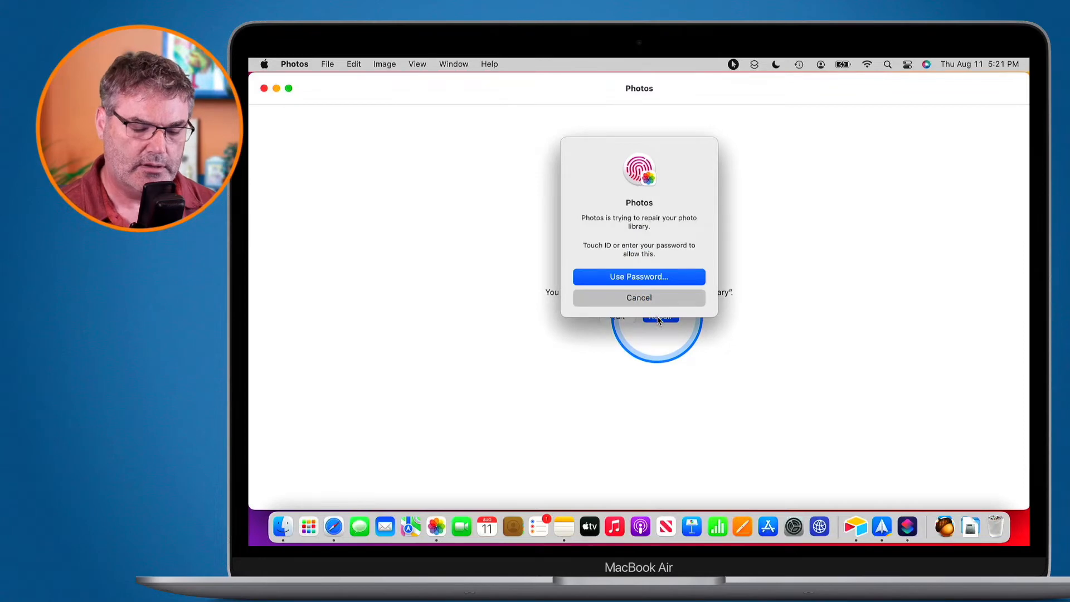
{"action": "left_click", "coordinate": [639, 277]}
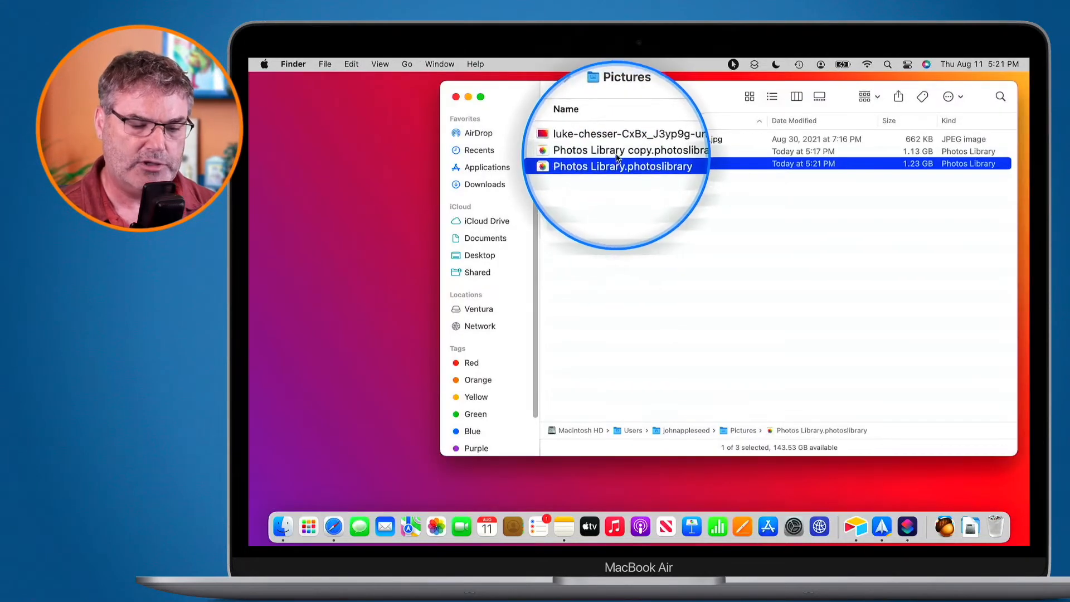
Select Photos Library copy.photoslibrary, dated 5:17 PM, in the Pictures folder.
{"action": "left_click", "coordinate": [622, 151]}
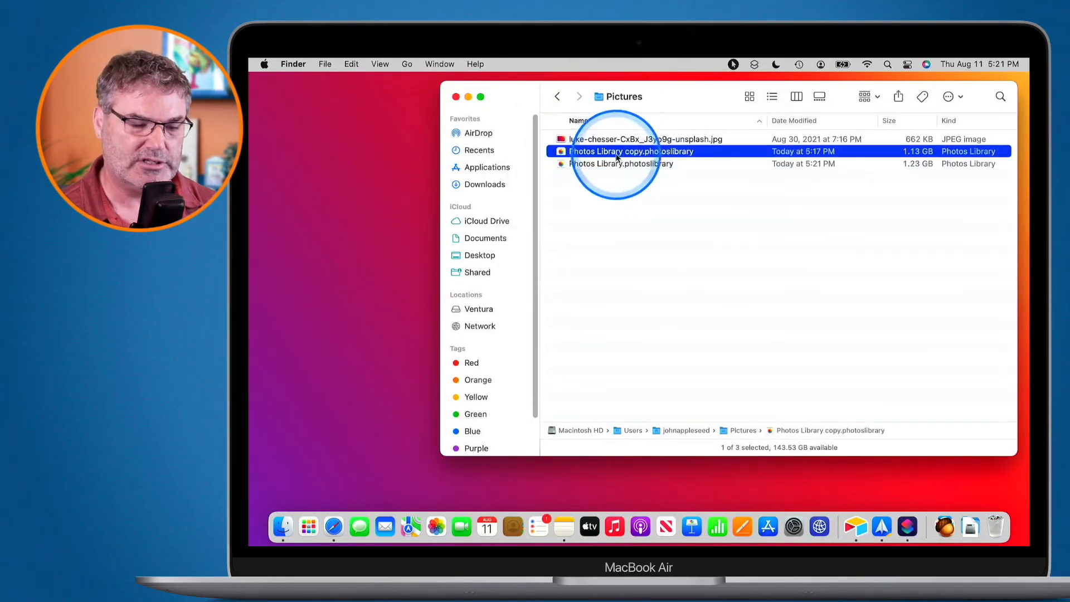